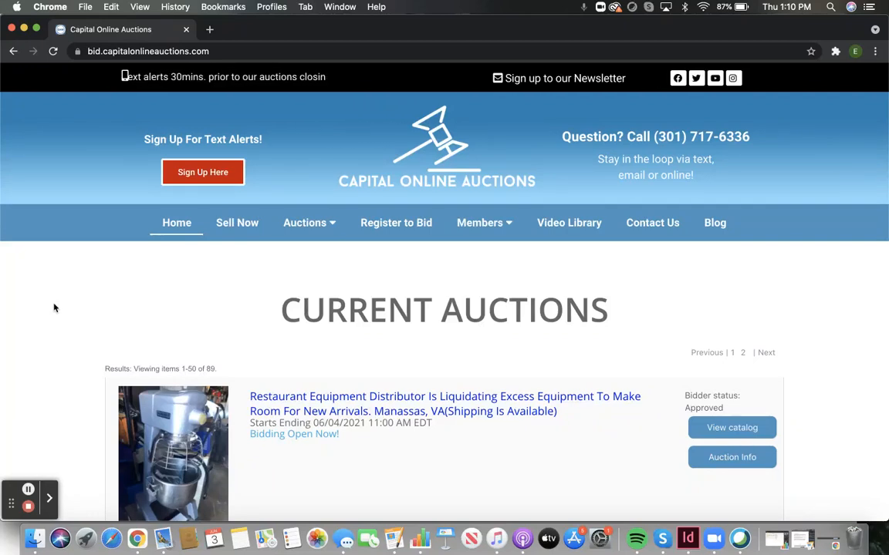
# Show the closed past auctions list, reaching the May Mega Party Rental Auction entry.
pyautogui.scroll(-3)
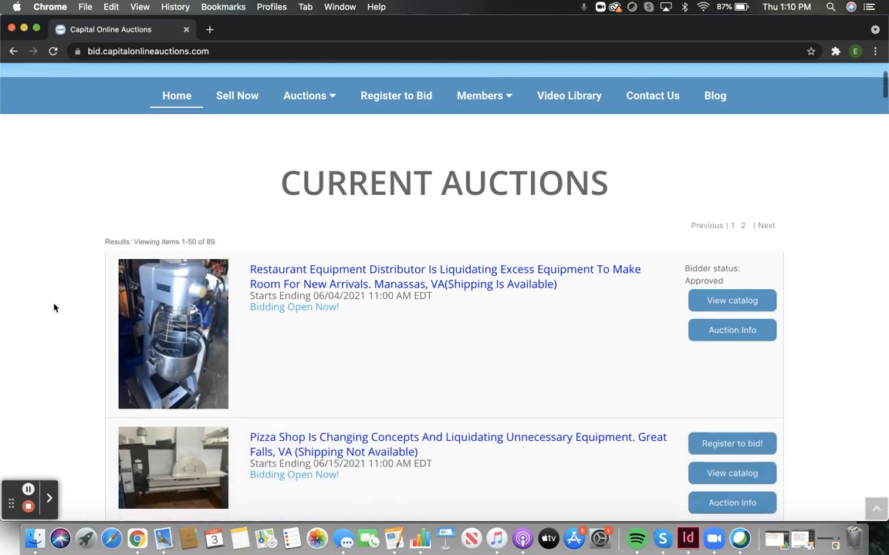
pyautogui.scroll(-3)
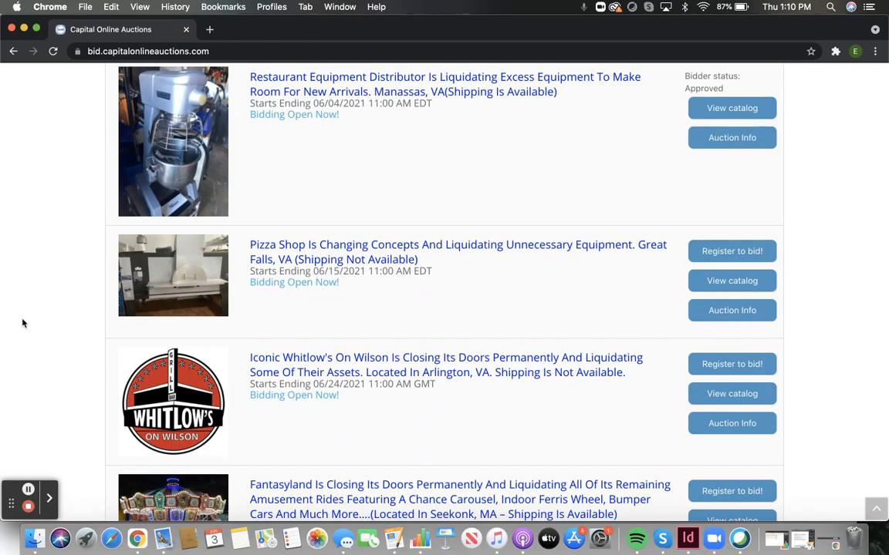
pyautogui.moveTo(50, 327)
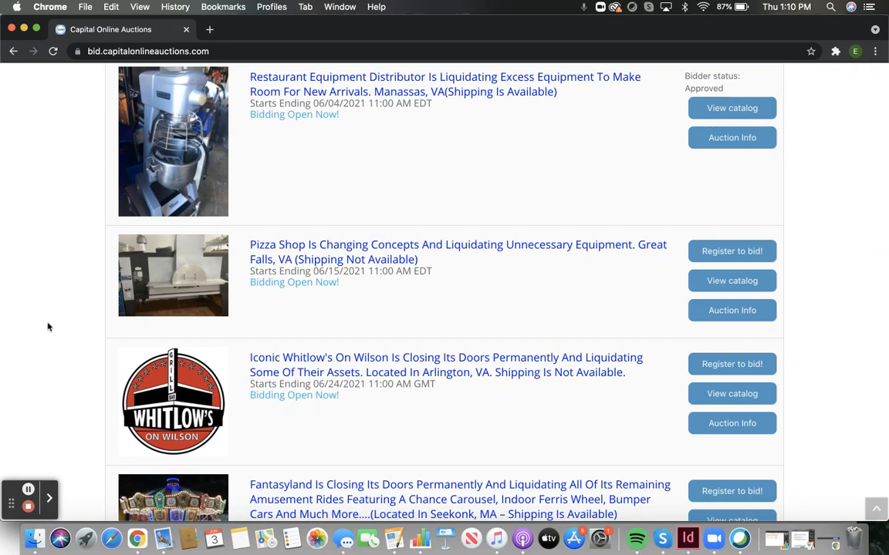
pyautogui.moveTo(573, 301)
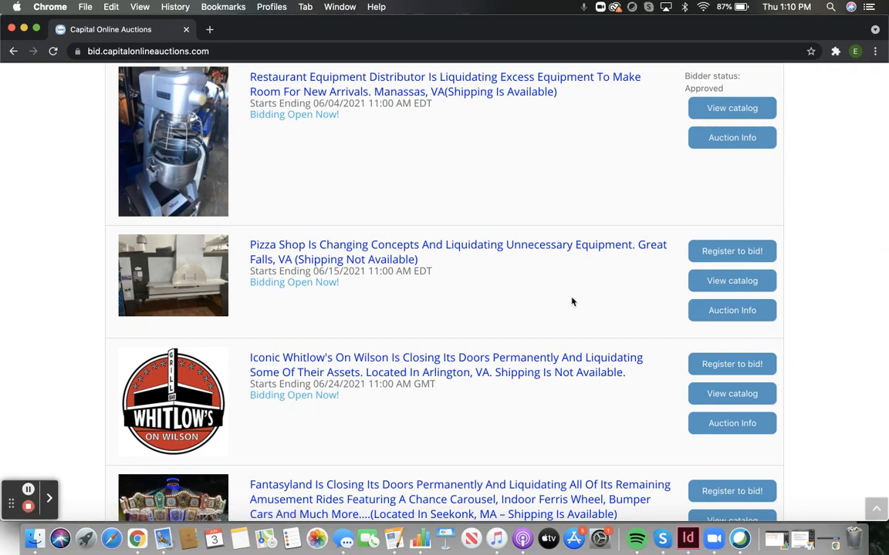
pyautogui.click(732, 310)
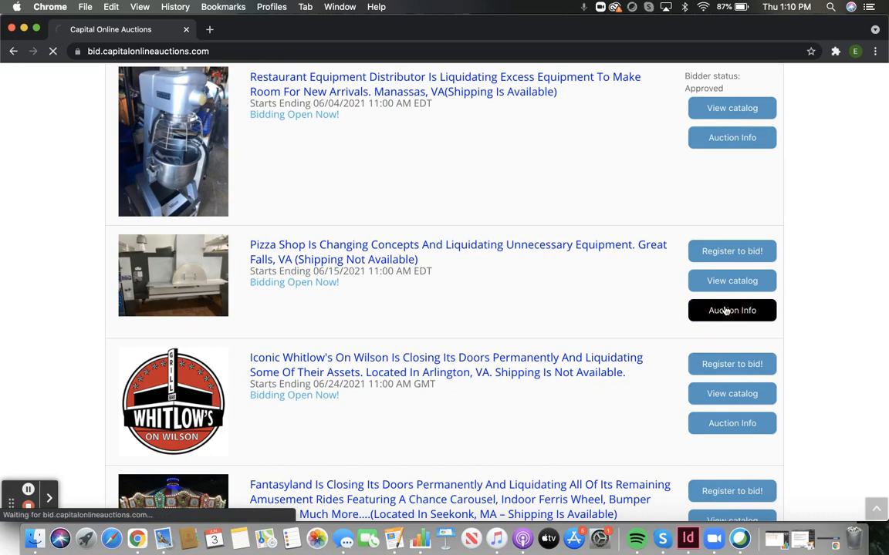
pyautogui.click(731, 310)
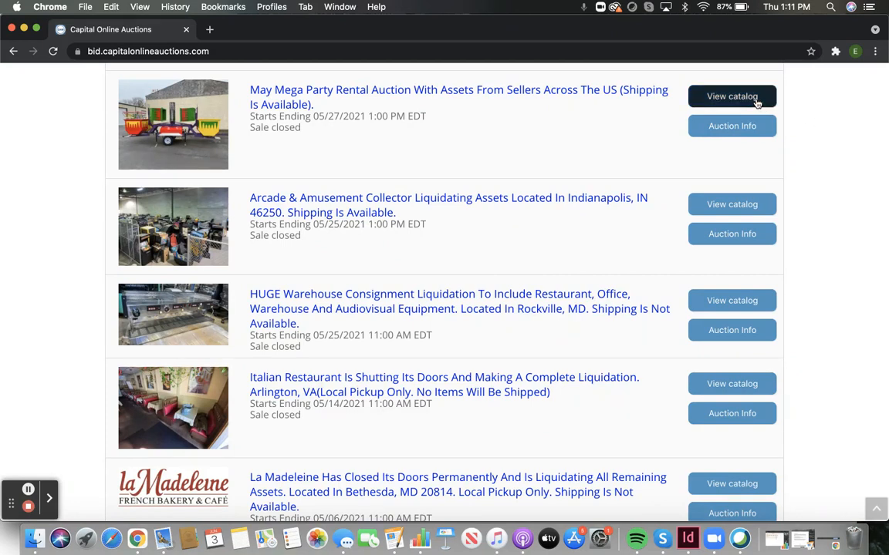
# View the May Mega Party Rental catalog lots (Spin Cycle, Spinning Berry) with their Location fields.
pyautogui.click(732, 96)
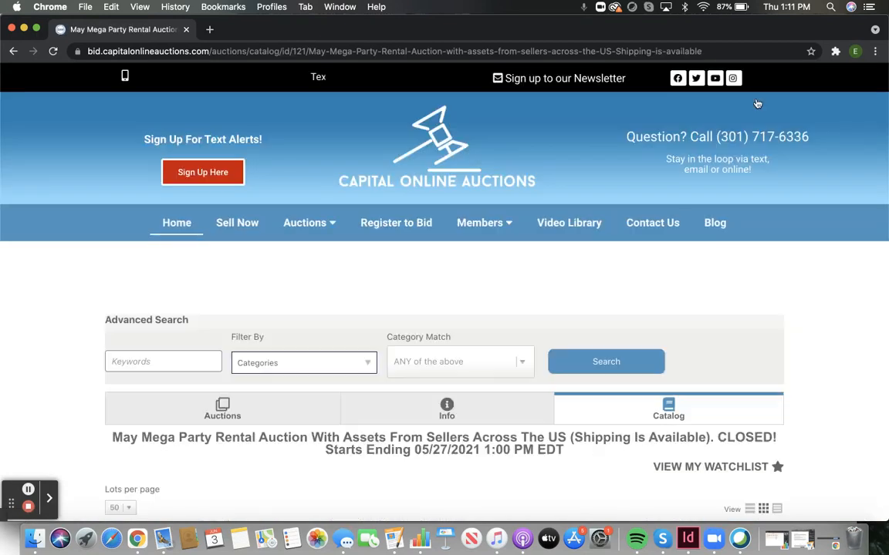
pyautogui.scroll(-3)
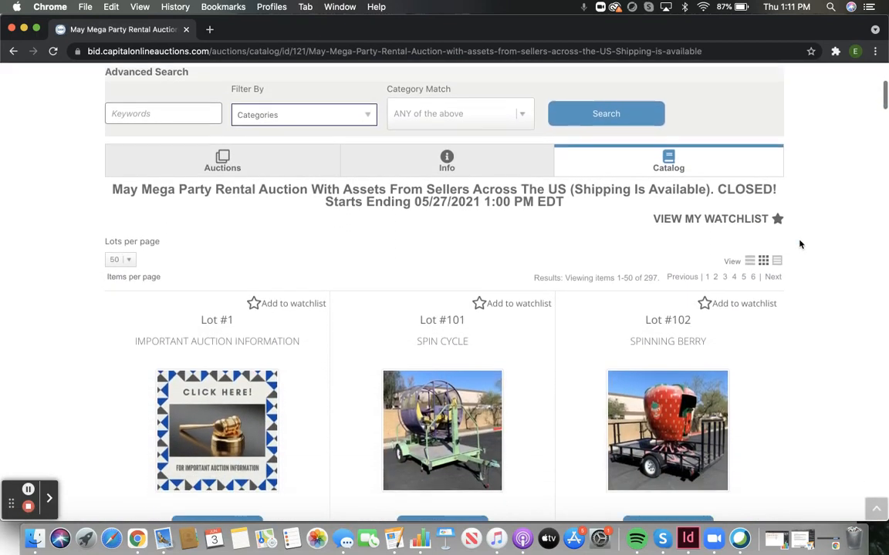
pyautogui.scroll(-3)
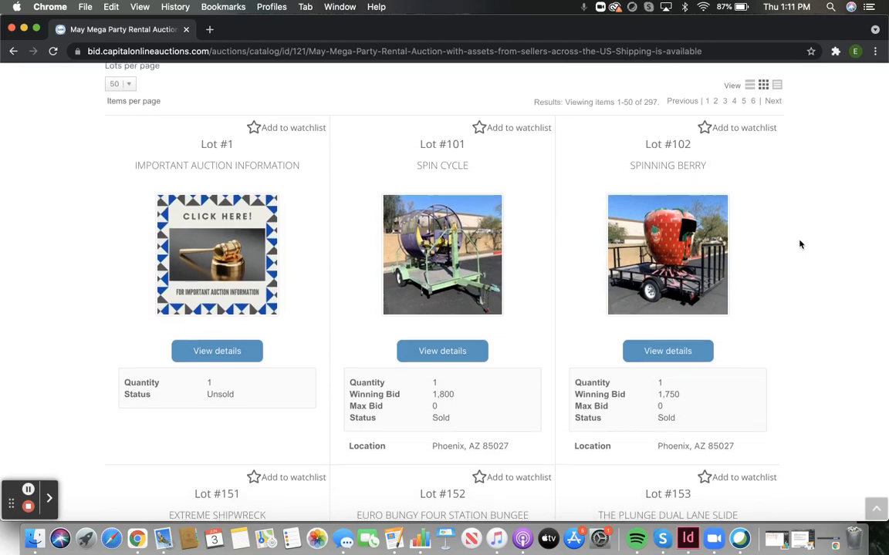
pyautogui.scroll(-3)
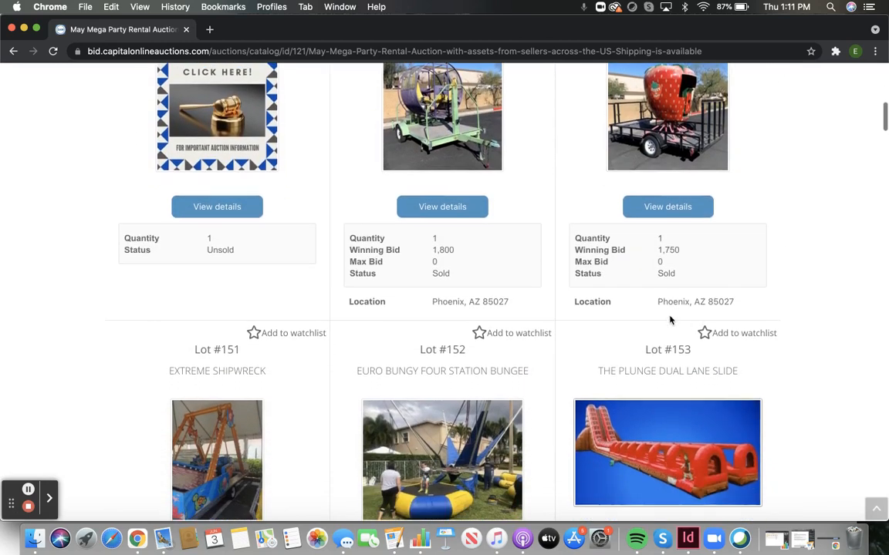